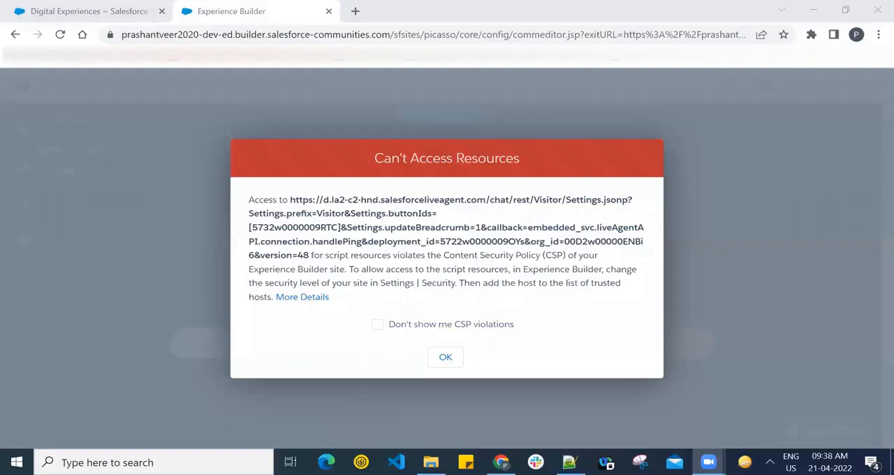
pyautogui.moveTo(687, 246)
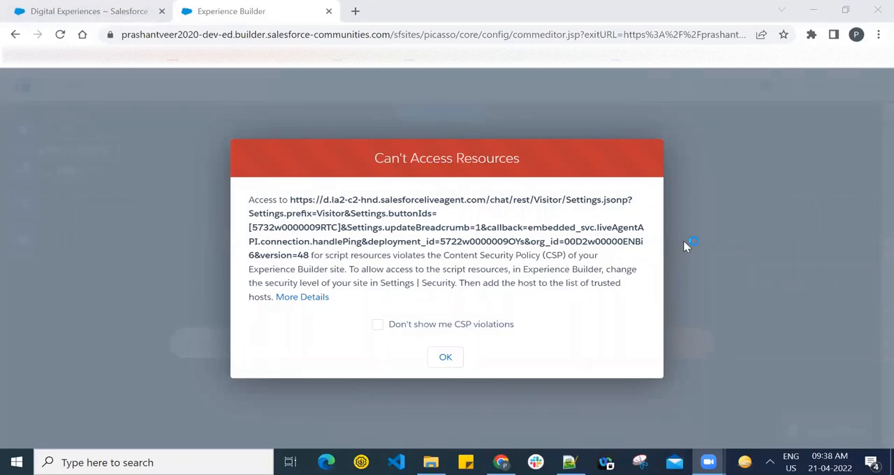
pyautogui.moveTo(687, 246)
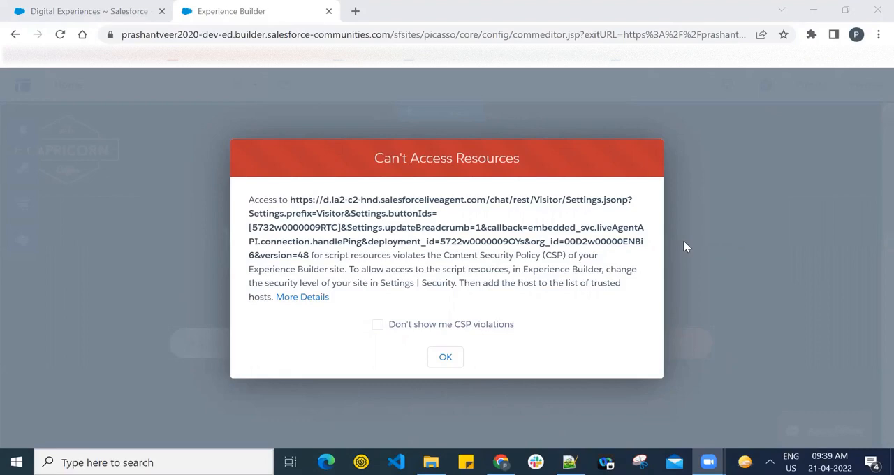
pyautogui.moveTo(558, 179)
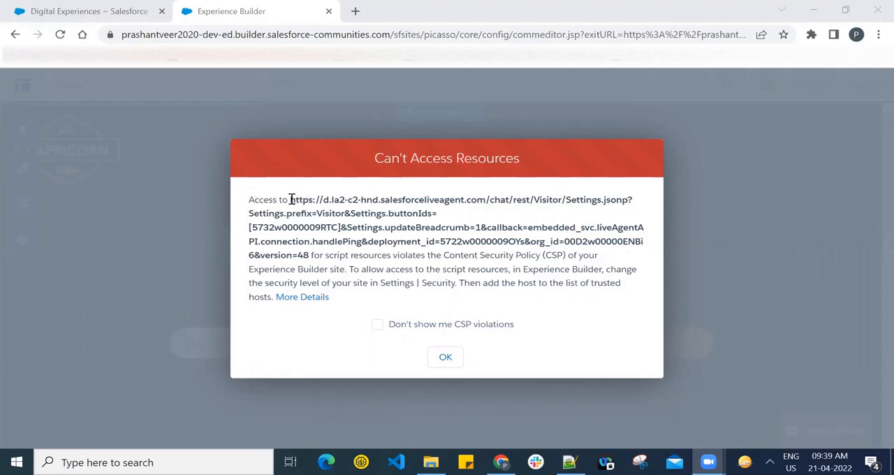
# Step: Highlight the blocked live-agent visitor-settings address in the first CSP warning dialog
pyautogui.moveTo(290, 199); pyautogui.dragTo(318, 255)
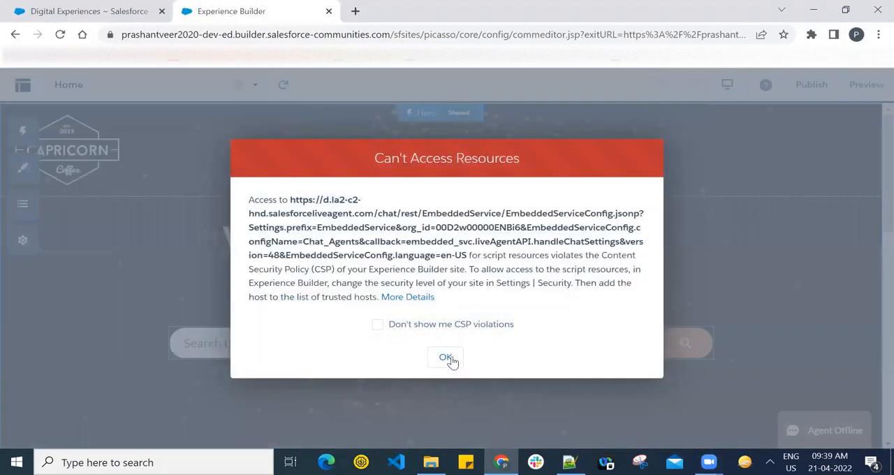
# Step: Dismiss the second warning, keep Security Level at Relaxed CSP, and review Trusted Sites and CSP Errors
pyautogui.click(446, 357)
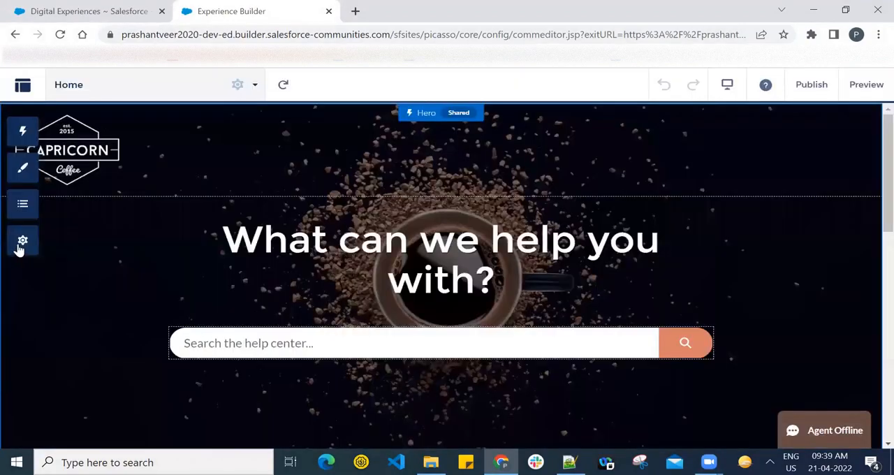
pyautogui.click(23, 241)
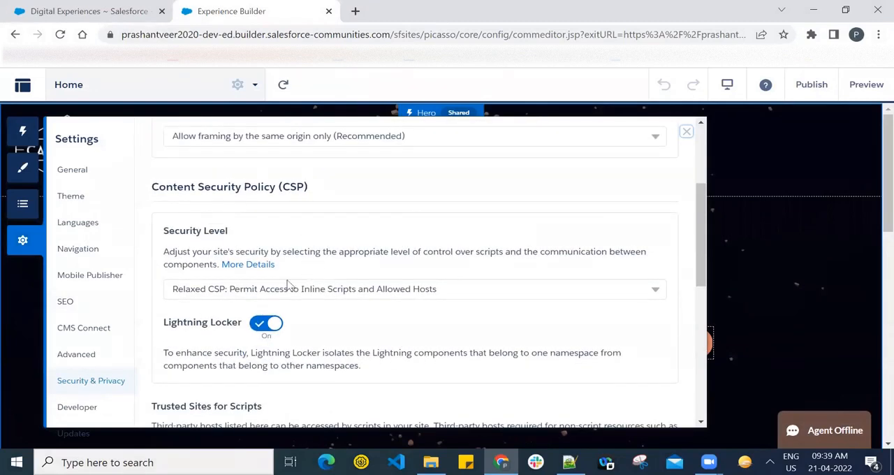
pyautogui.click(414, 288)
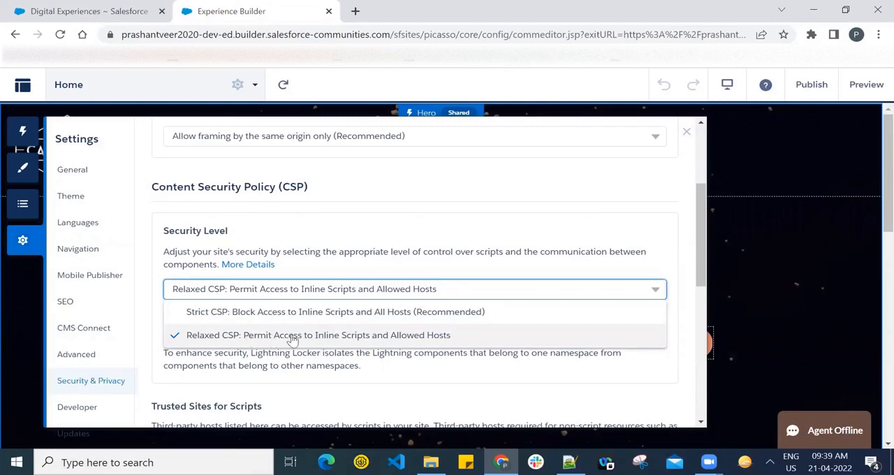
pyautogui.moveTo(449, 353)
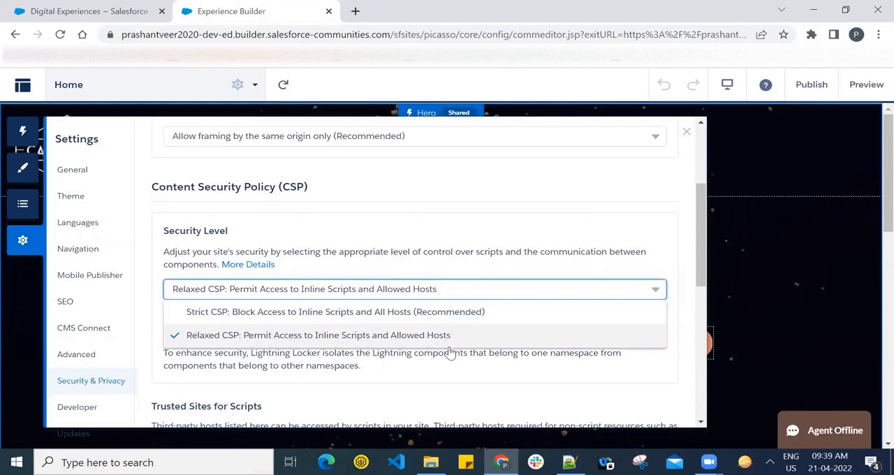
pyautogui.click(318, 334)
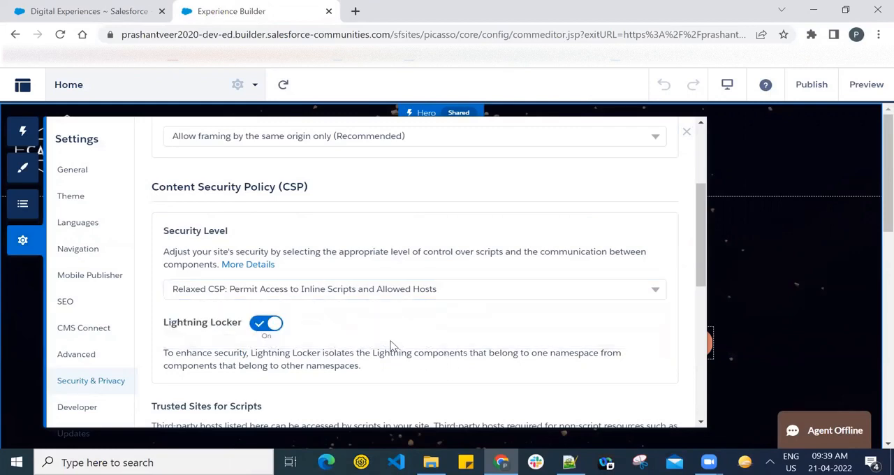
pyautogui.scroll(-3)
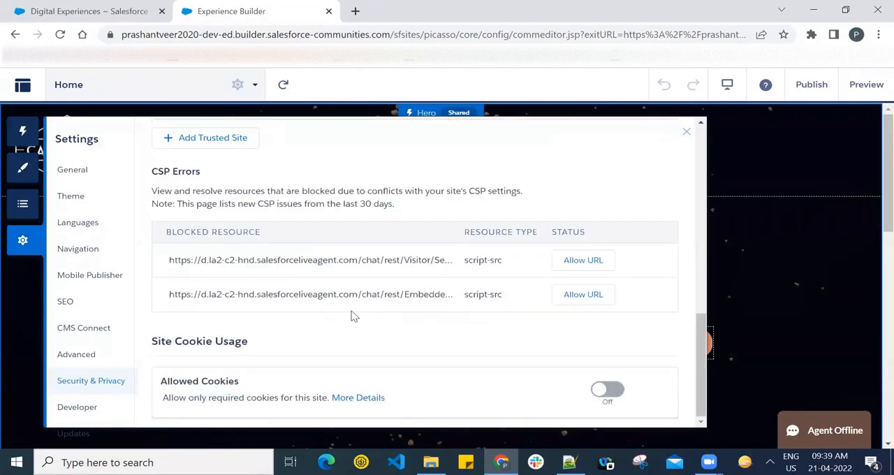
pyautogui.moveTo(722, 345)
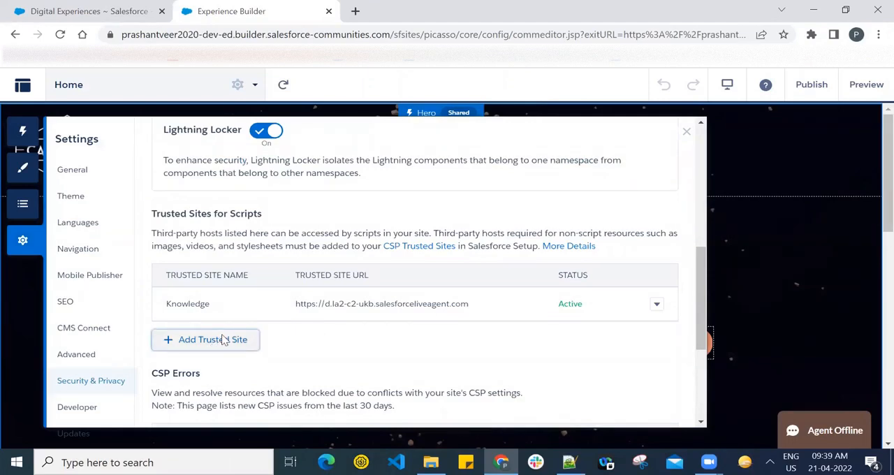
pyautogui.click(206, 340)
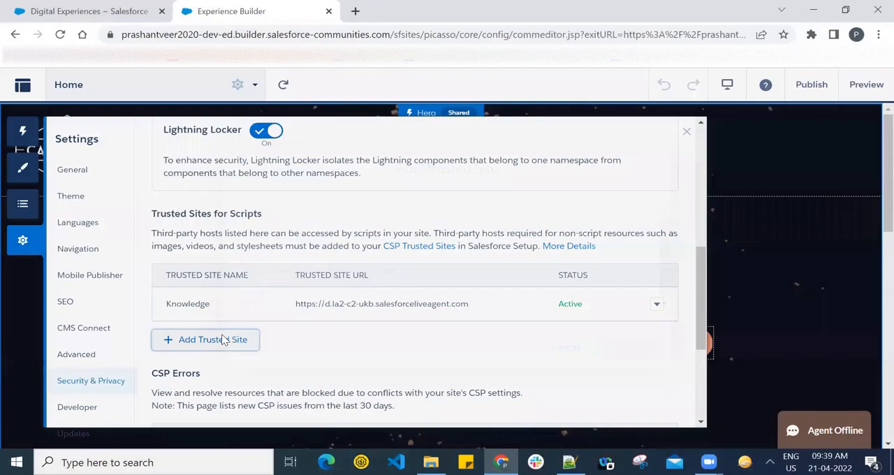
pyautogui.click(205, 339)
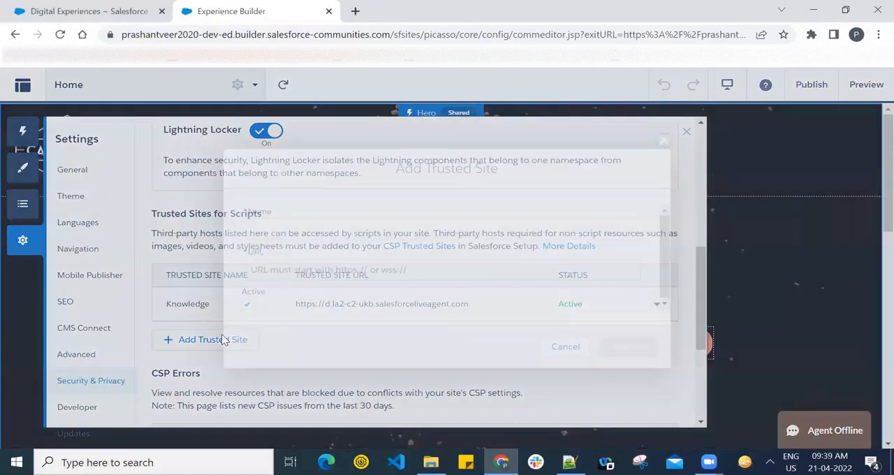
pyautogui.write('R')
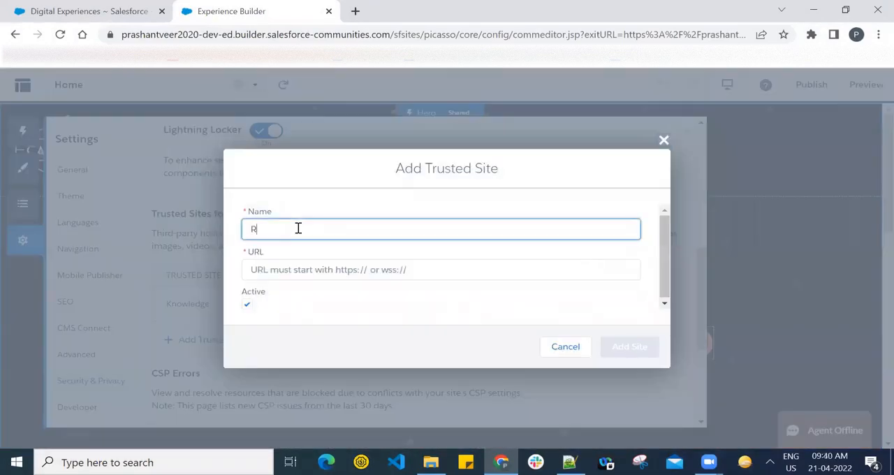
pyautogui.write('es')
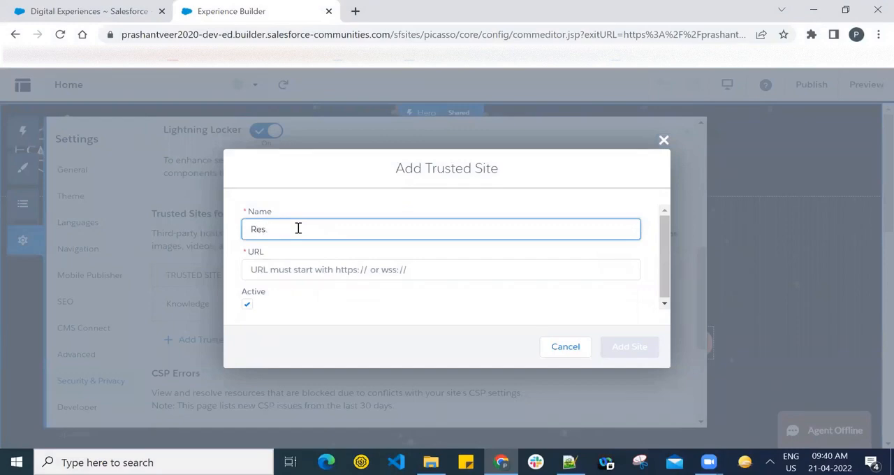
pyautogui.write('olu')
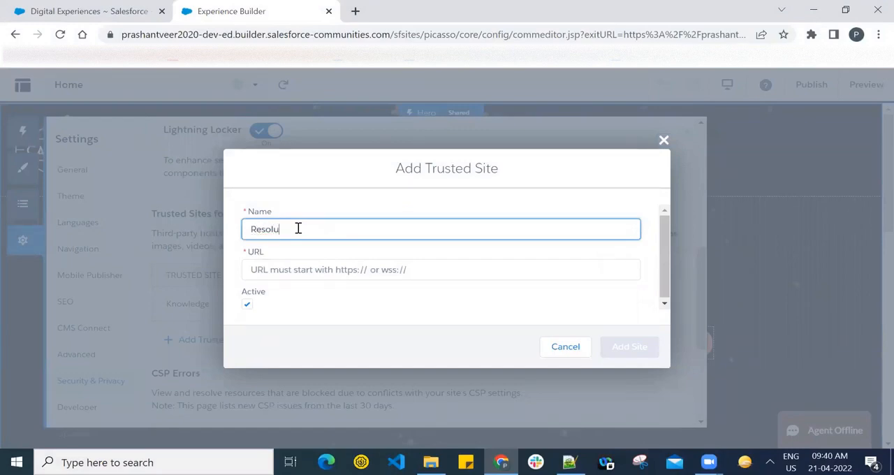
pyautogui.write('tion')
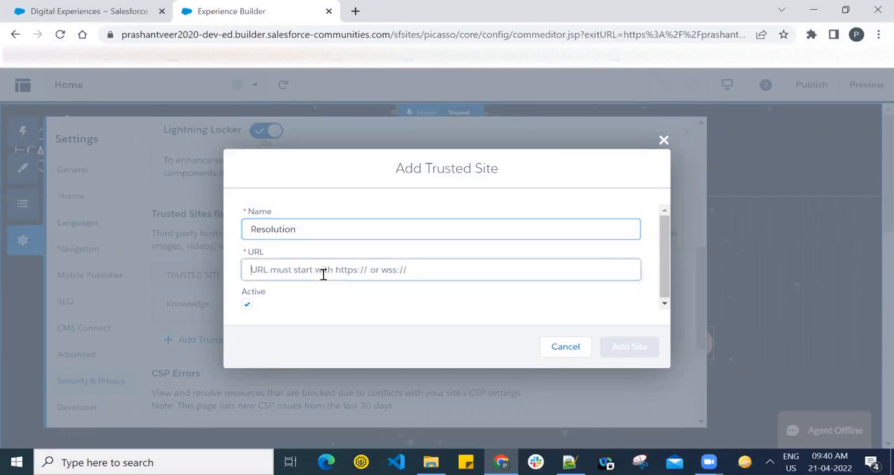
pyautogui.click(441, 270)
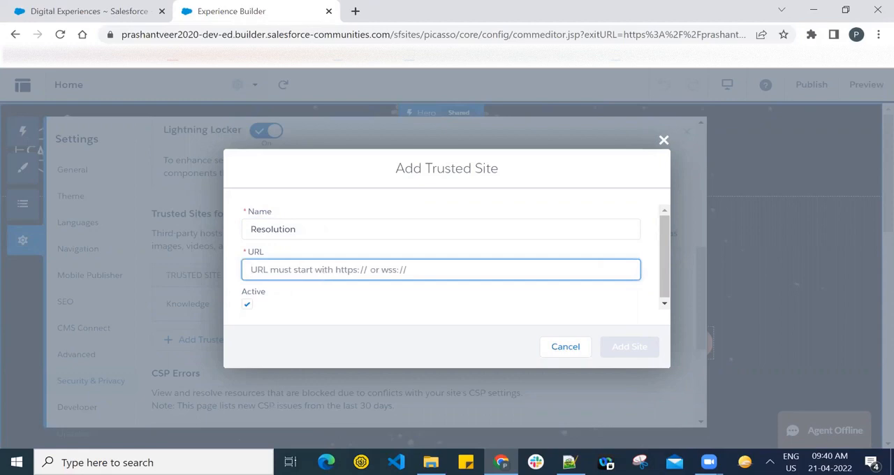
pyautogui.moveTo(34, 63)
pyautogui.write('https://d.la2-c2-hnd.salesforceliveagent.com')
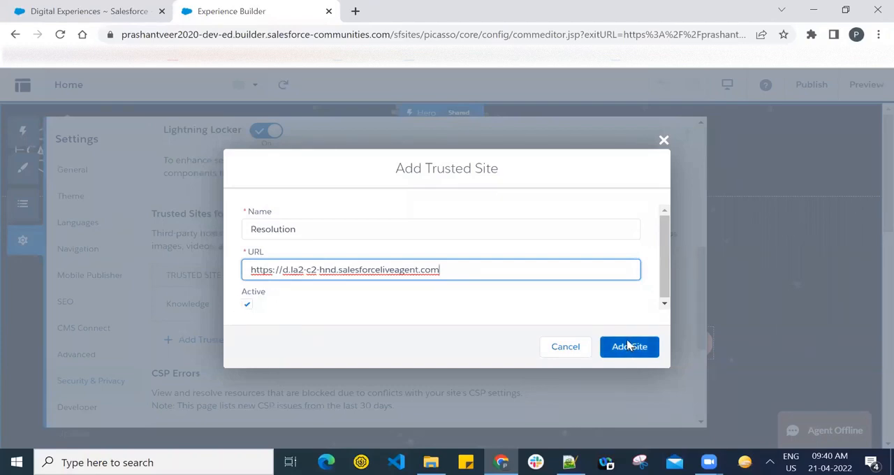
pyautogui.click(629, 346)
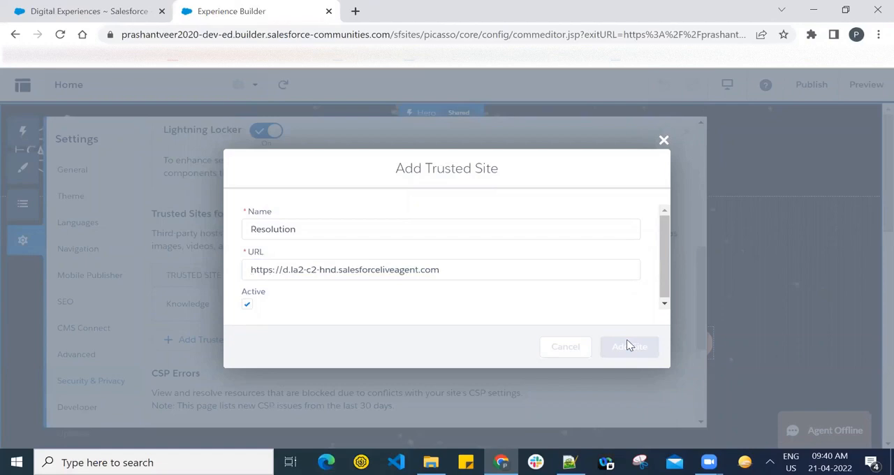
pyautogui.moveTo(629, 342)
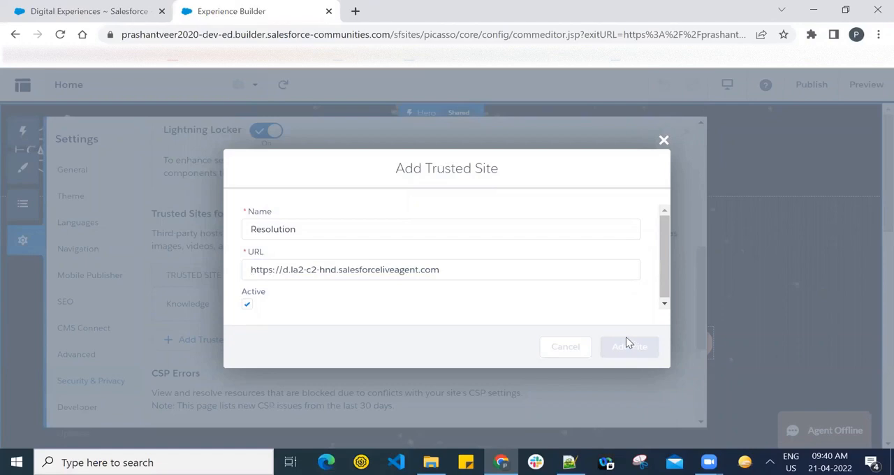
# Step: Confirm Resolution is listed as Active, then close the Settings panel
pyautogui.click(628, 346)
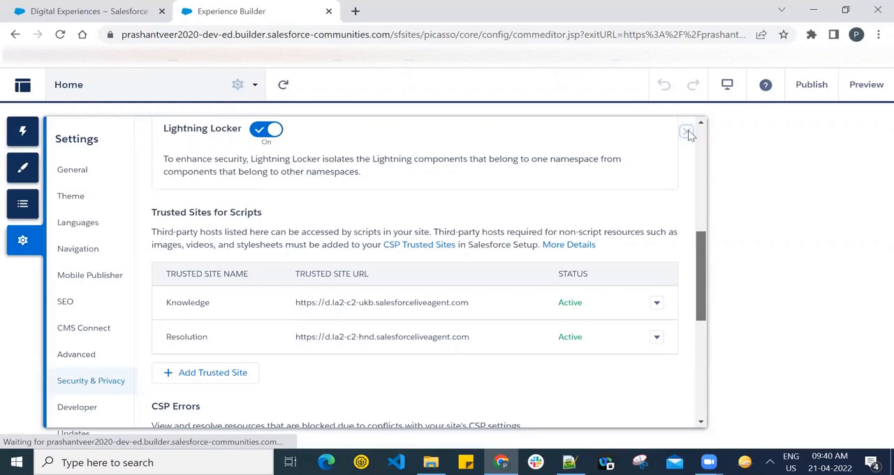
pyautogui.moveTo(690, 137)
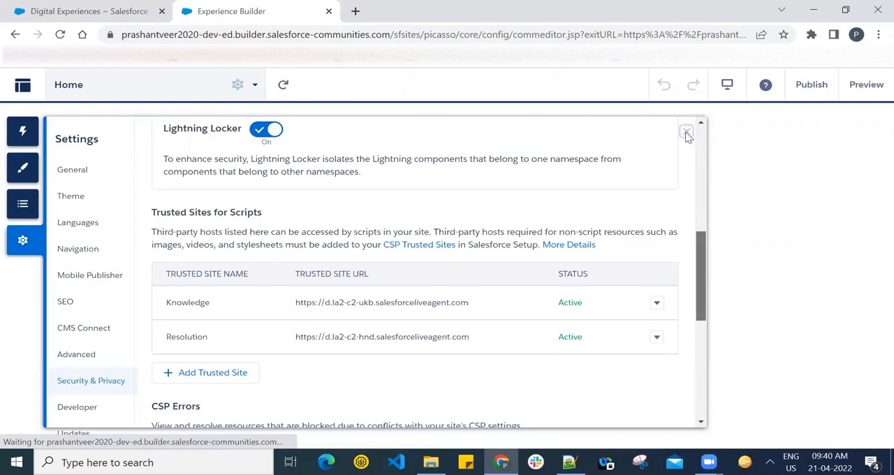
pyautogui.click(686, 132)
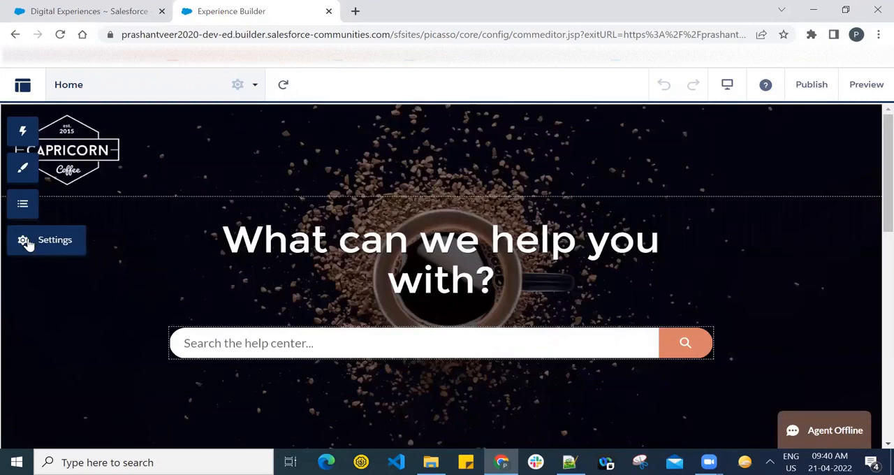
# Step: Edit the Resolution trusted site with Active unchecked and save it
pyautogui.click(47, 240)
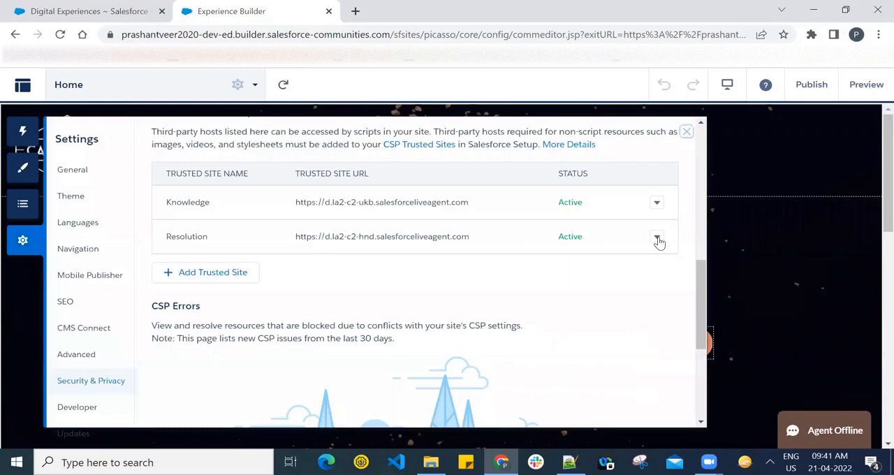
pyautogui.click(656, 236)
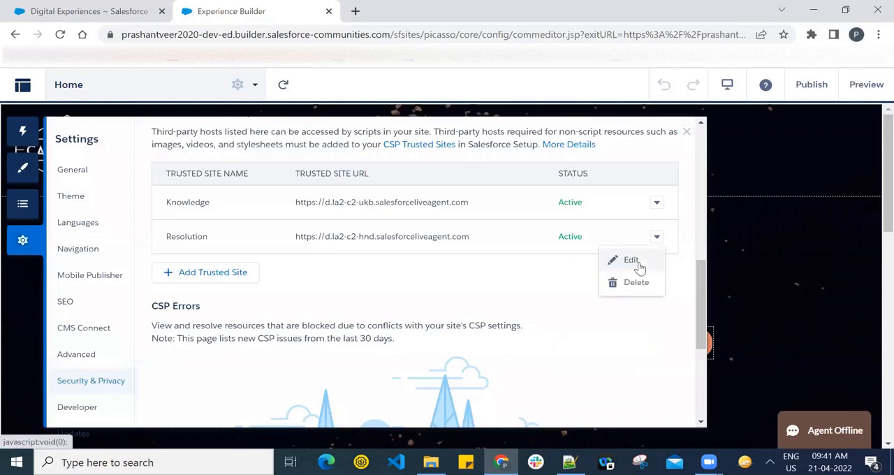
pyautogui.click(630, 260)
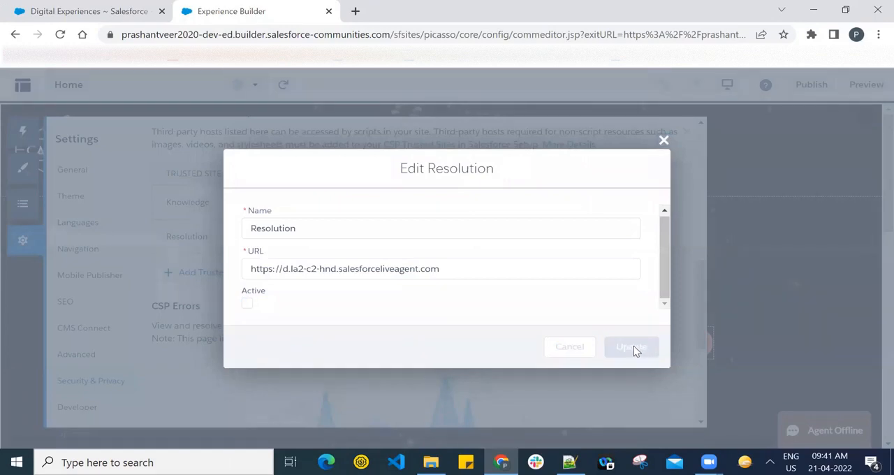
pyautogui.click(631, 347)
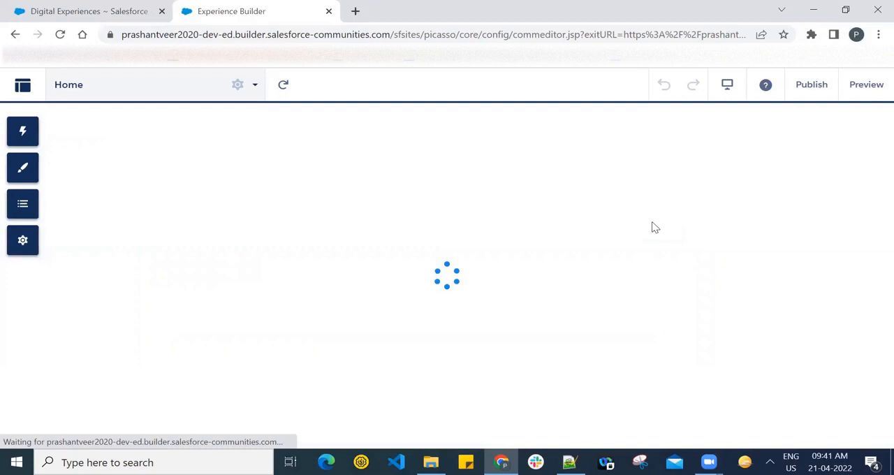
pyautogui.moveTo(645, 220)
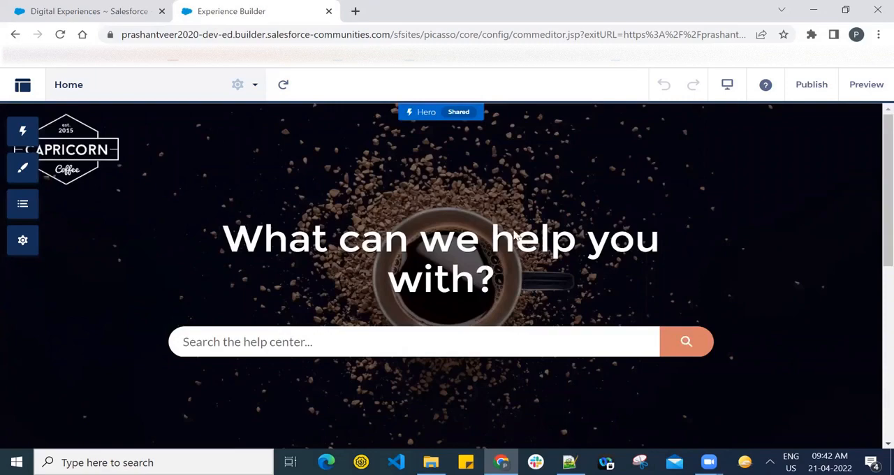
pyautogui.moveTo(452, 260)
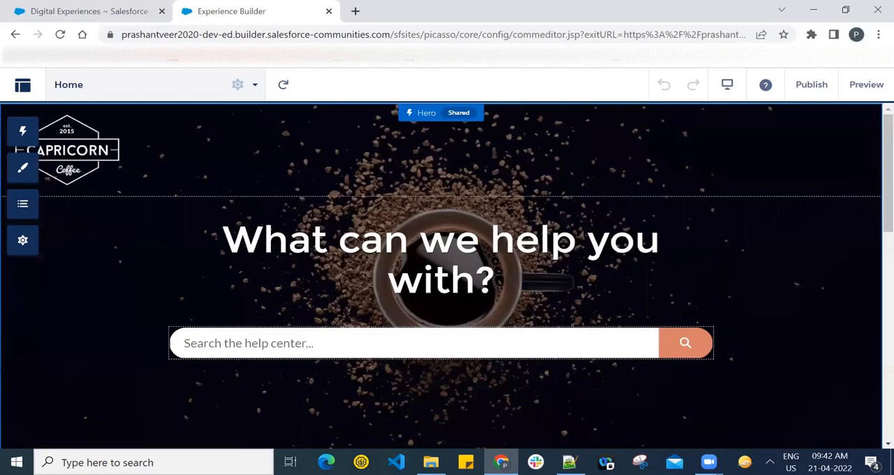
pyautogui.moveTo(556, 332)
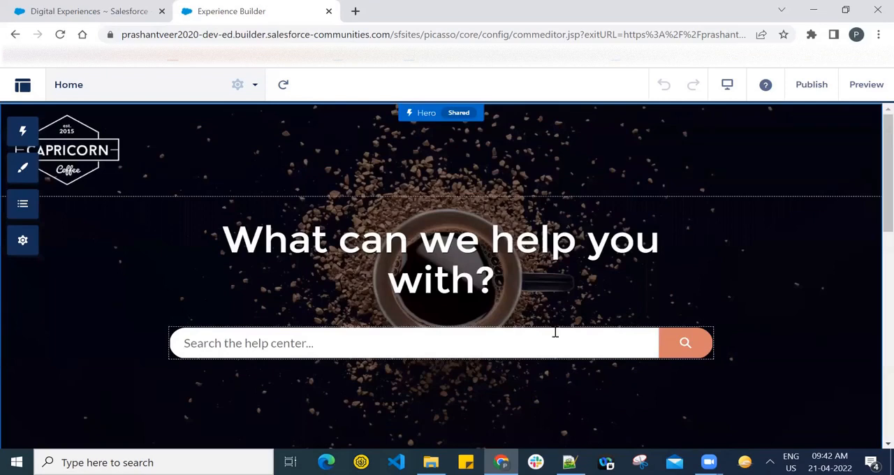
pyautogui.moveTo(727, 383)
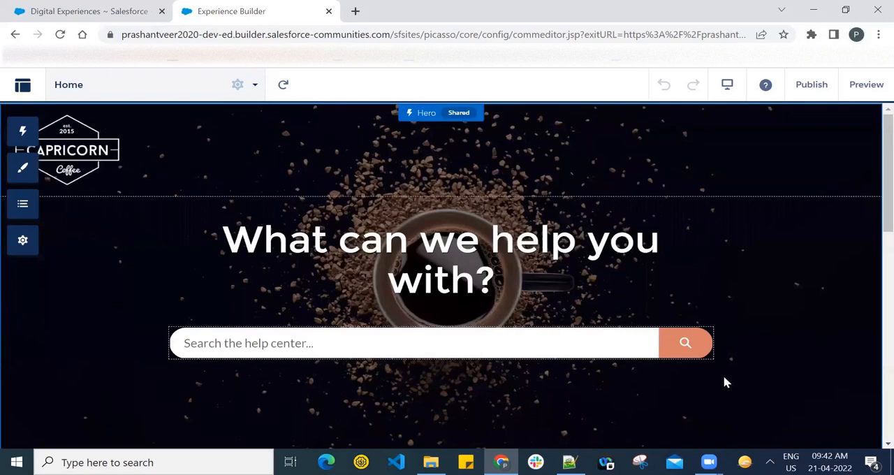
pyautogui.moveTo(723, 385)
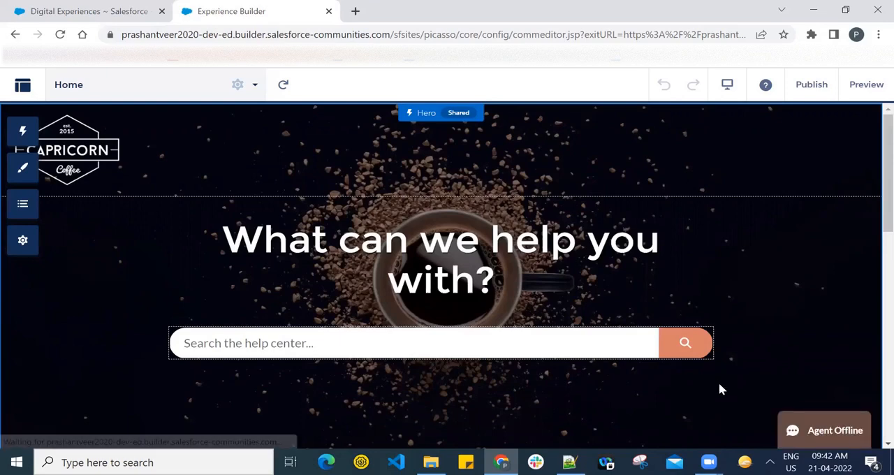
pyautogui.moveTo(611, 367)
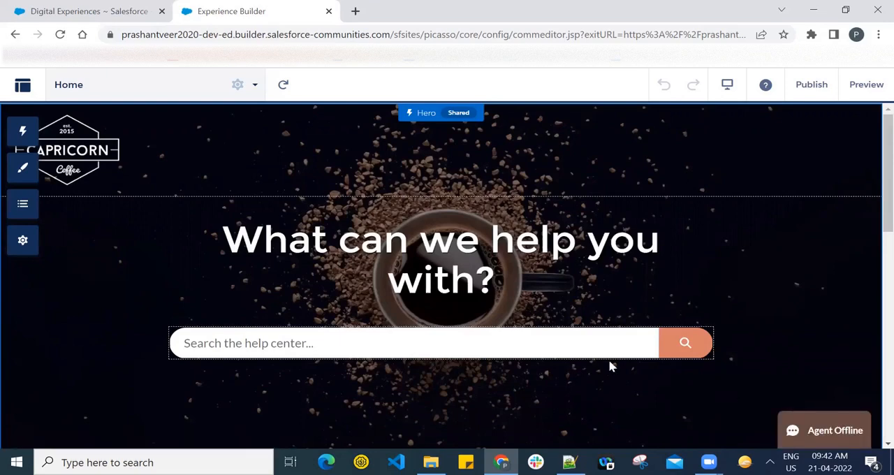
pyautogui.moveTo(569, 313)
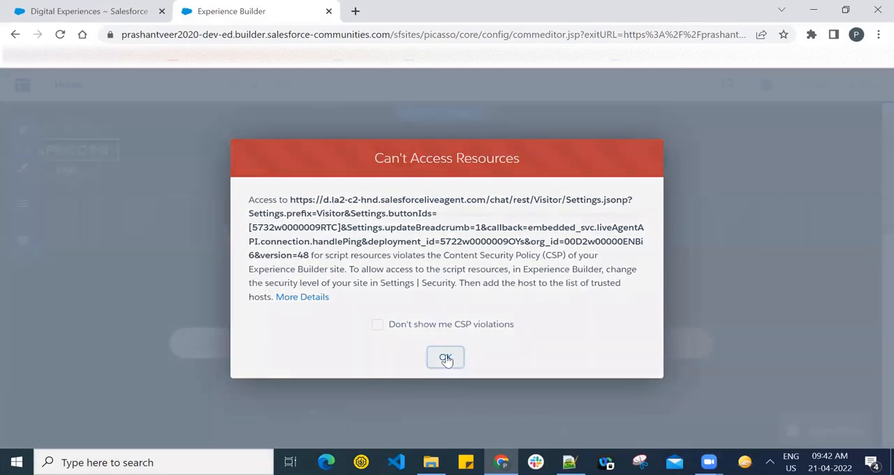
# Step: Dismiss the CSP warning and scroll Security & Privacy settings to Trusted Sites for Scripts
pyautogui.click(446, 357)
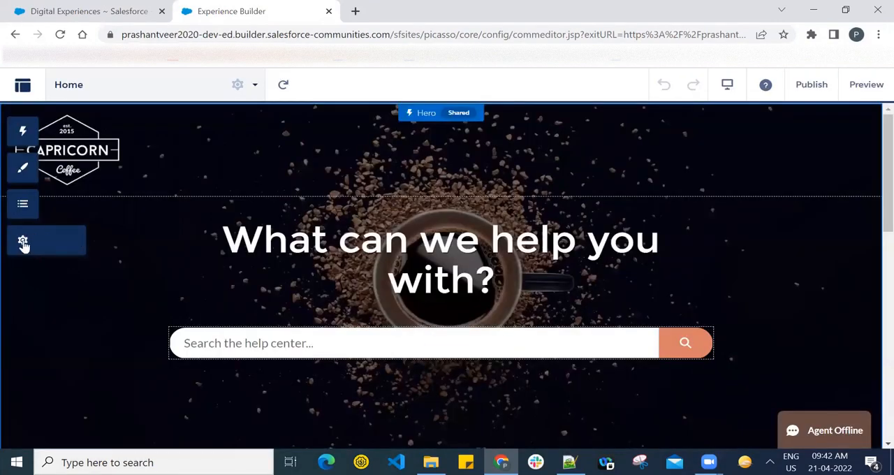
pyautogui.click(22, 241)
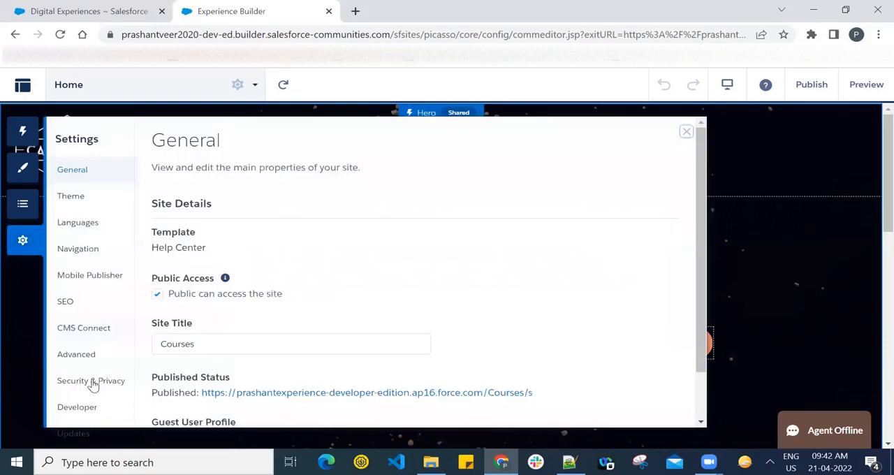
pyautogui.click(91, 380)
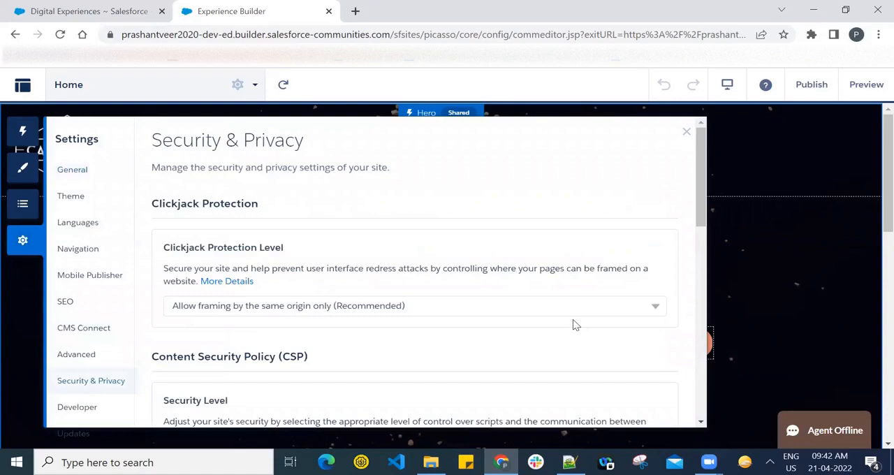
pyautogui.scroll(-3)
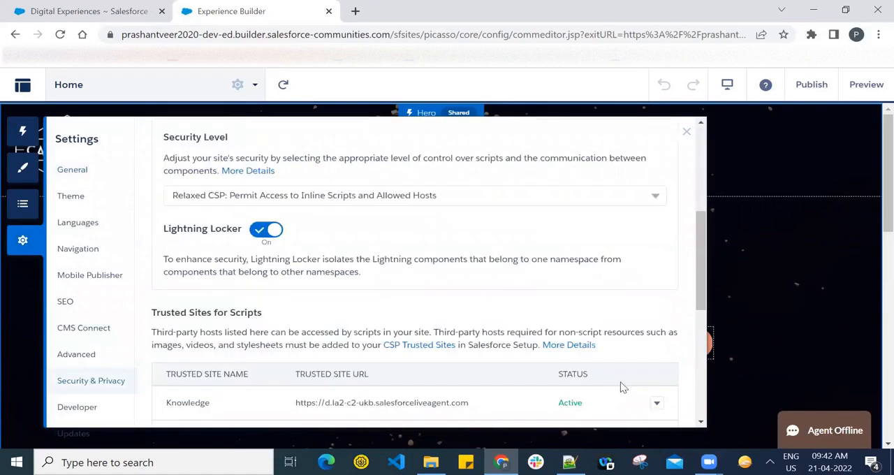
pyautogui.scroll(-3)
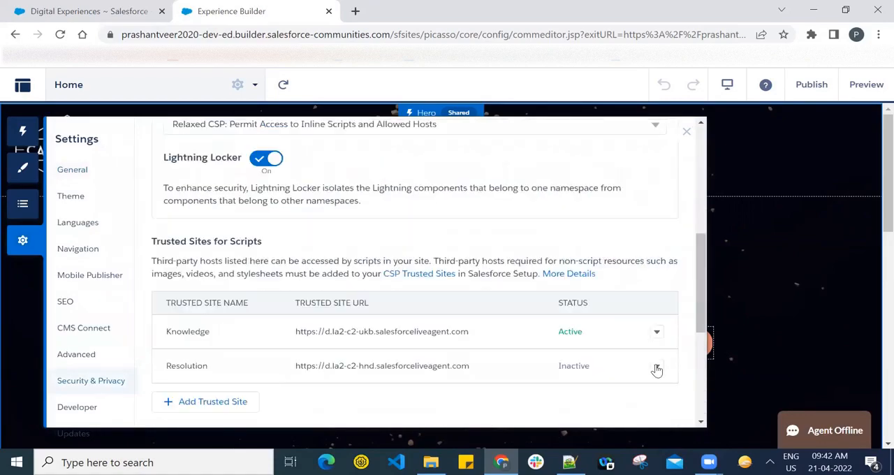
# Step: Re-enable Resolution as Active, close Settings, and reload the builder page
pyautogui.click(656, 365)
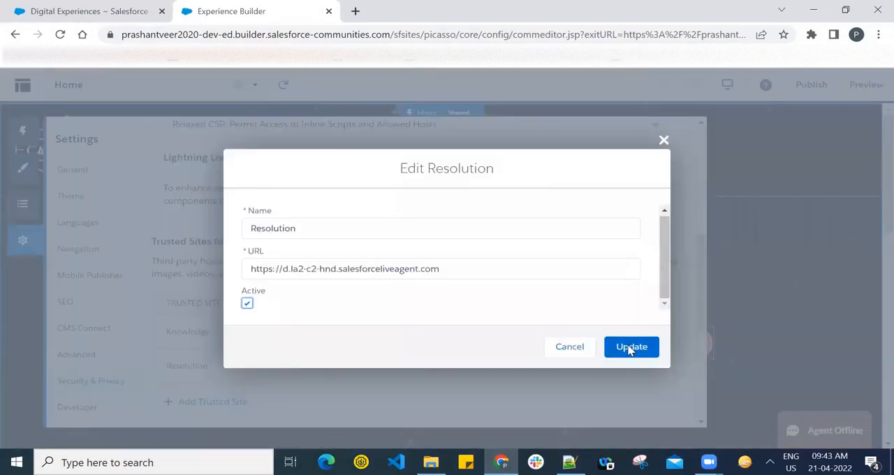
pyautogui.click(631, 347)
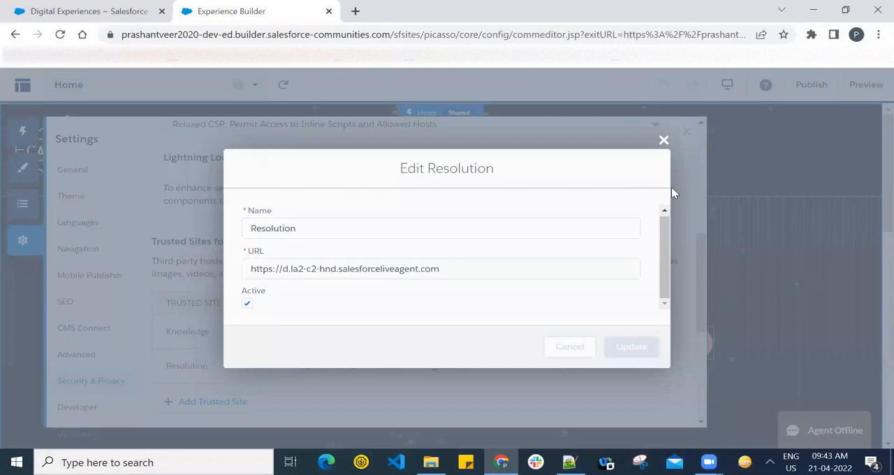
pyautogui.click(664, 140)
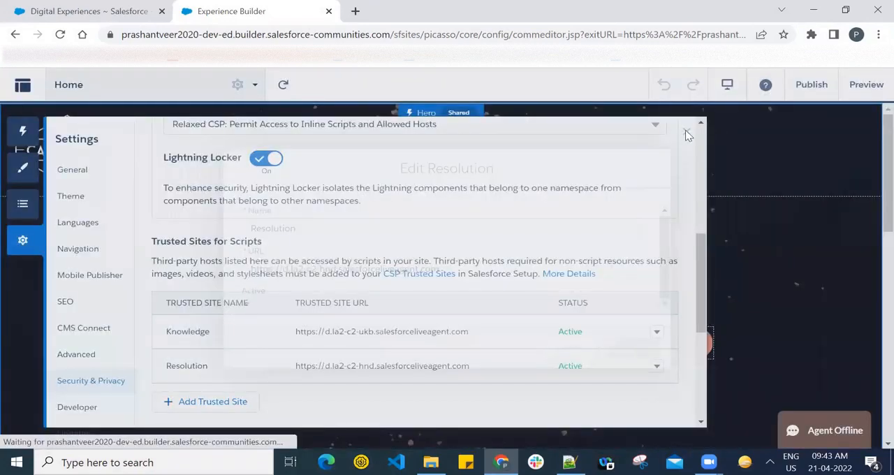
pyautogui.click(686, 132)
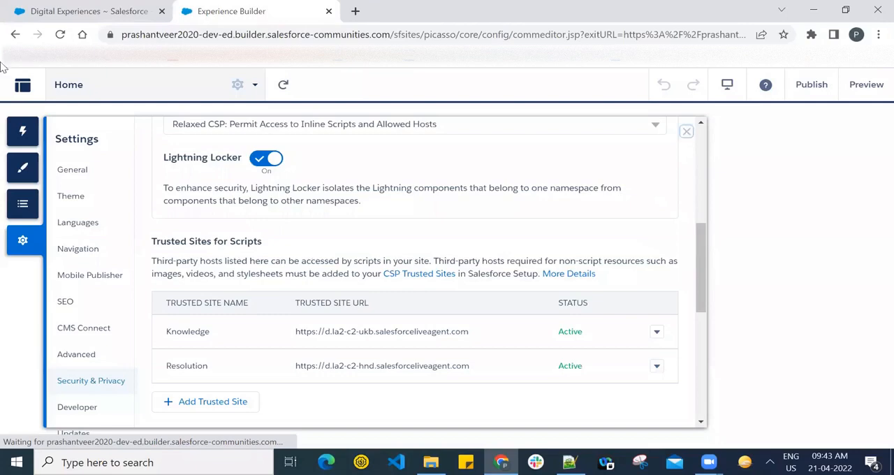
pyautogui.click(60, 35)
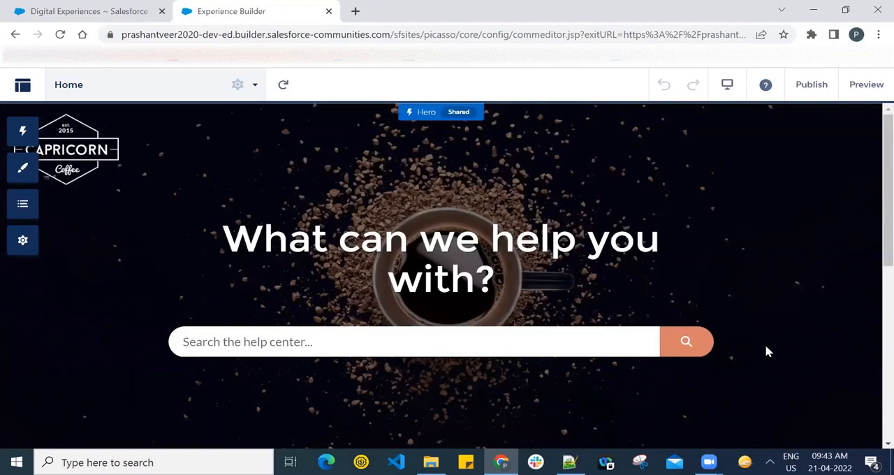
pyautogui.moveTo(783, 240)
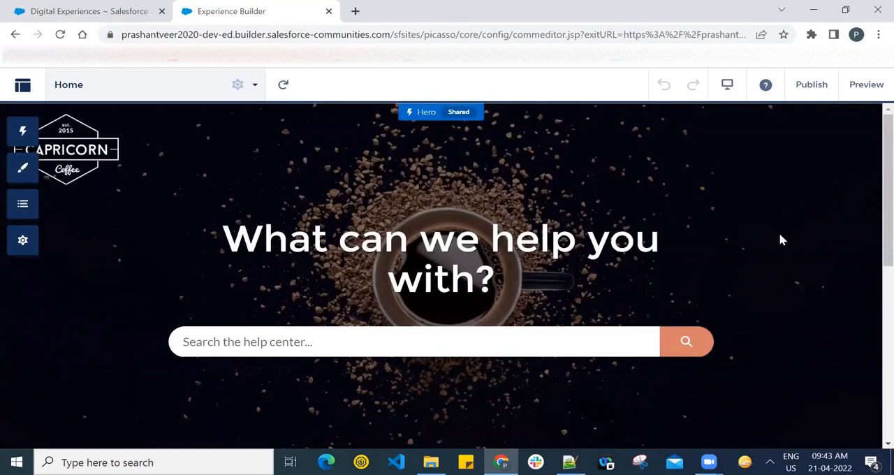
# Step: Check the reloaded Home page shows the offline live-agent chat widget without CSP warnings
pyautogui.click(440, 112)
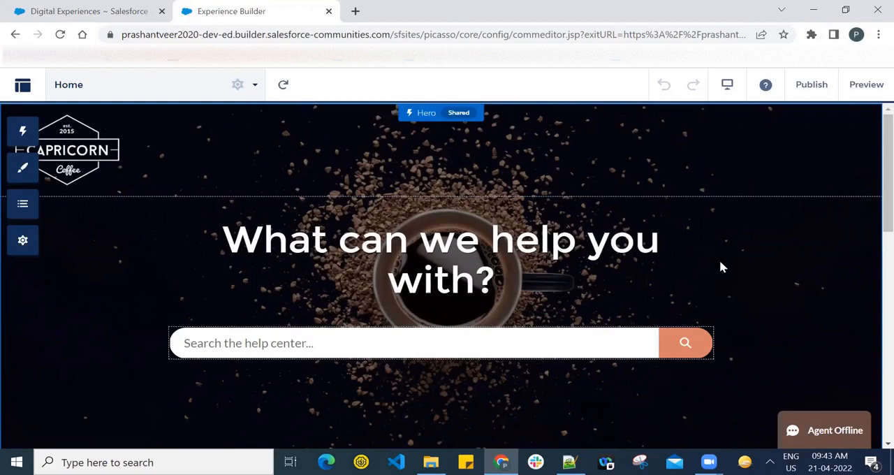
pyautogui.moveTo(721, 259)
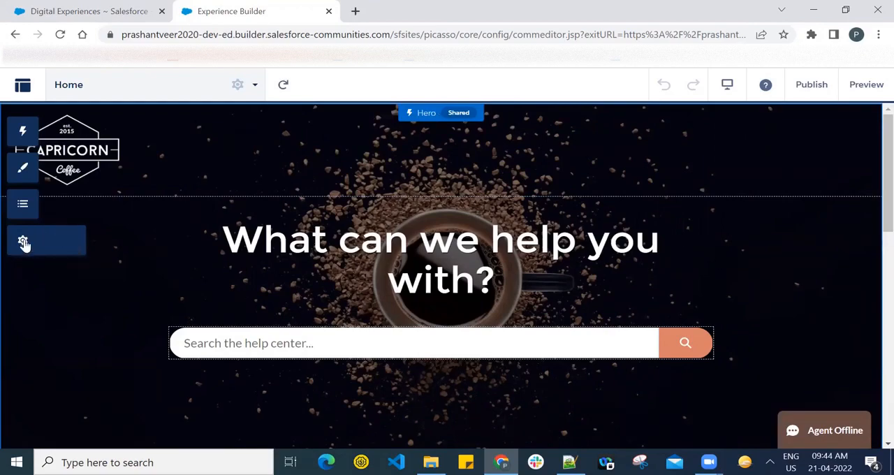
pyautogui.click(23, 240)
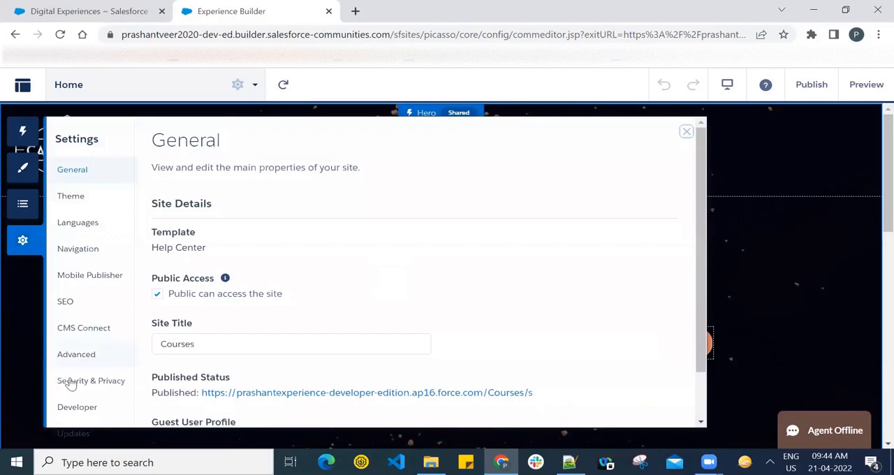
pyautogui.moveTo(619, 284)
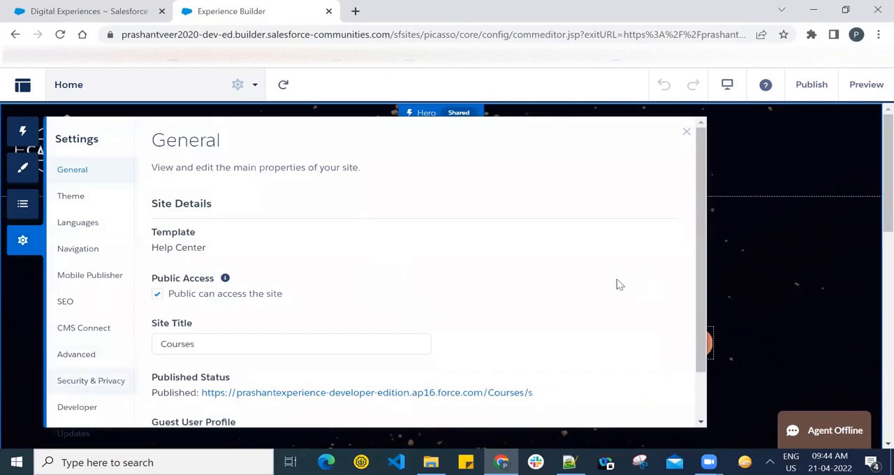
pyautogui.click(91, 380)
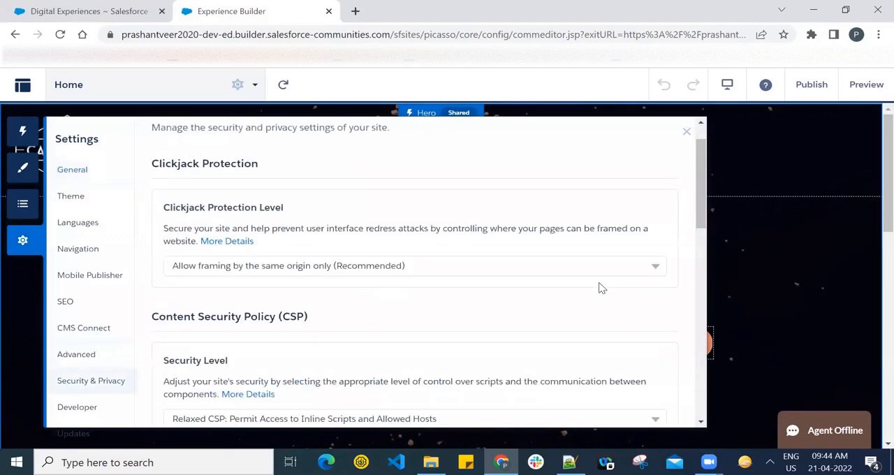
pyautogui.scroll(-3)
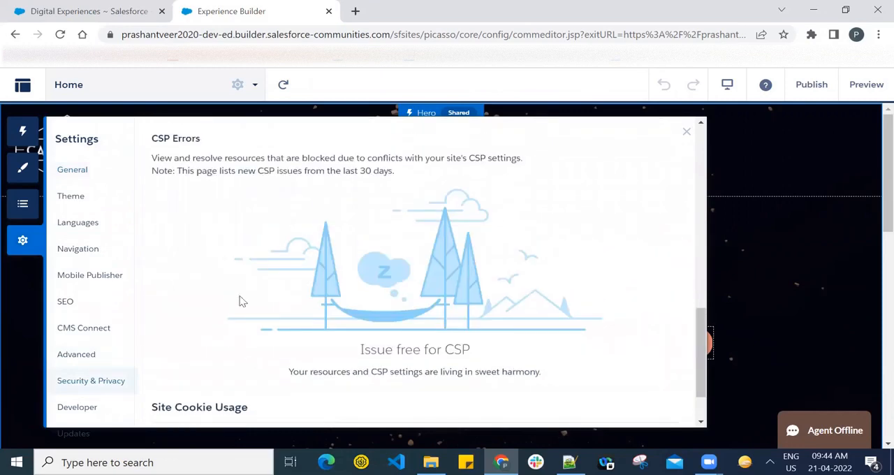
pyautogui.moveTo(392, 236)
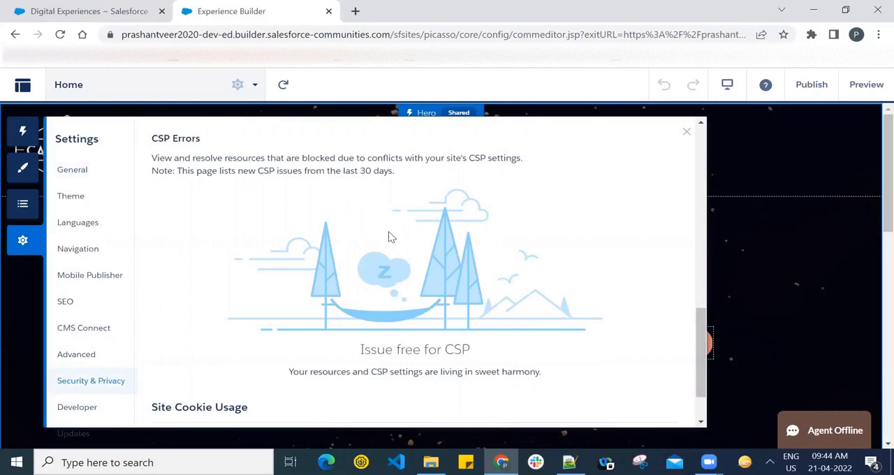
pyautogui.moveTo(377, 253)
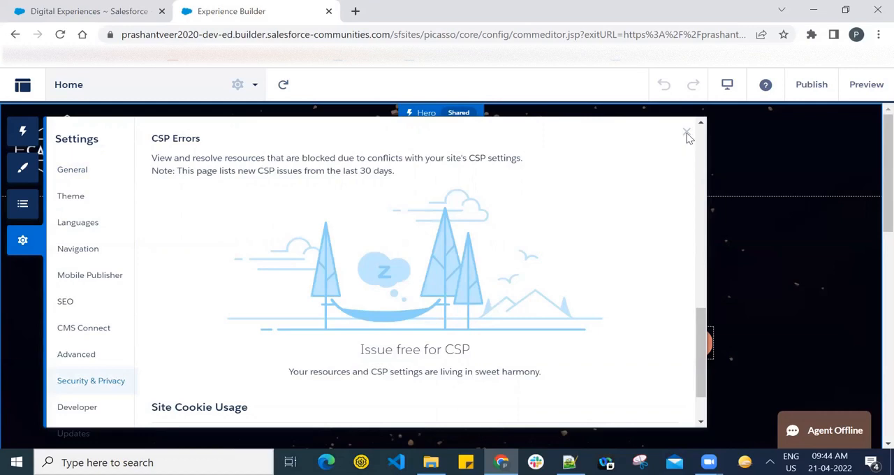
pyautogui.click(687, 133)
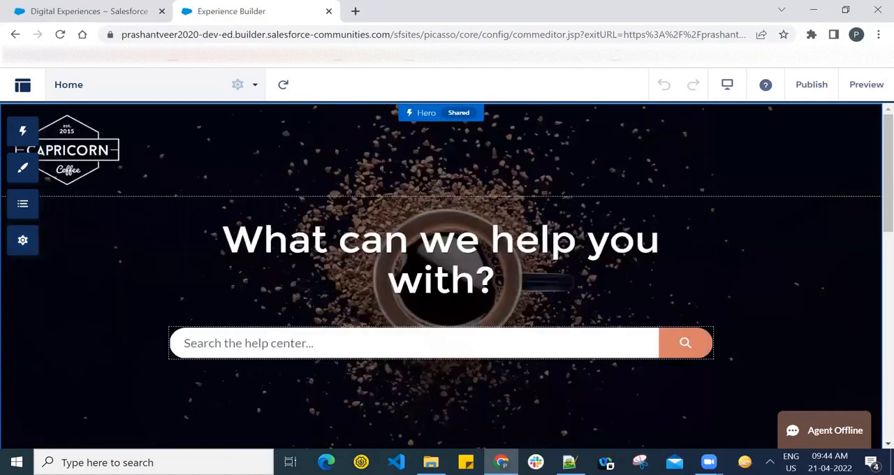
pyautogui.moveTo(597, 287)
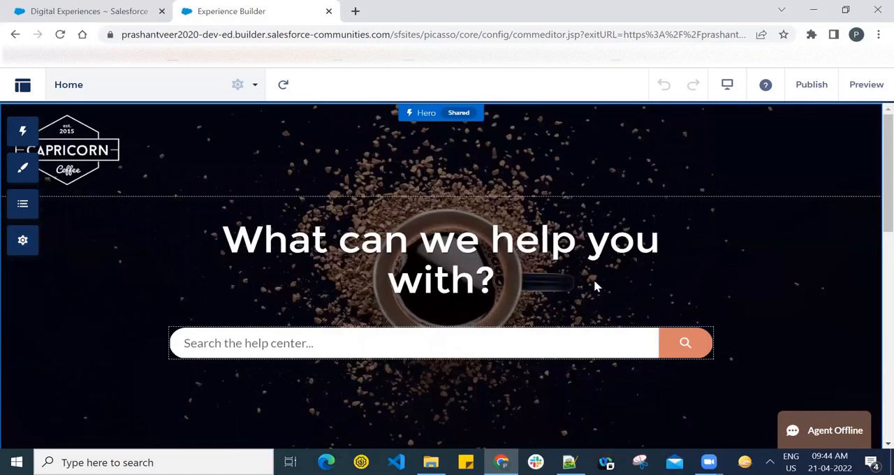